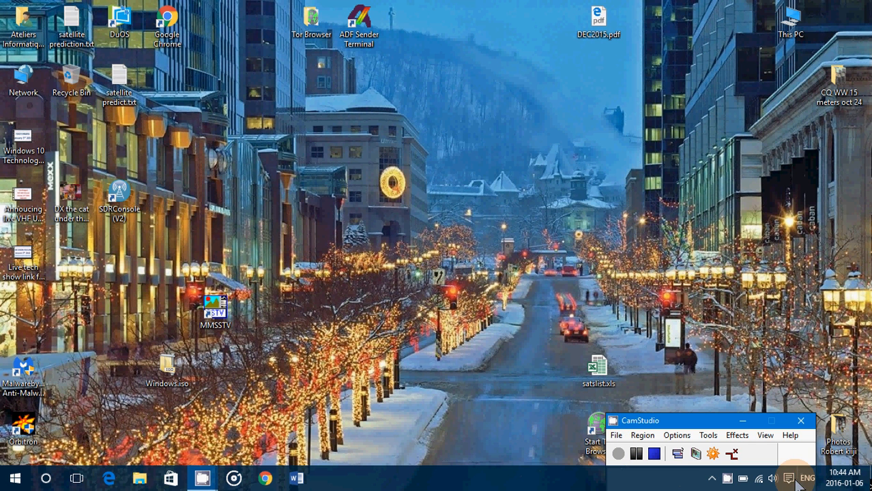
Step: Open All settings from the Action Centre panel on the taskbar
click(790, 479)
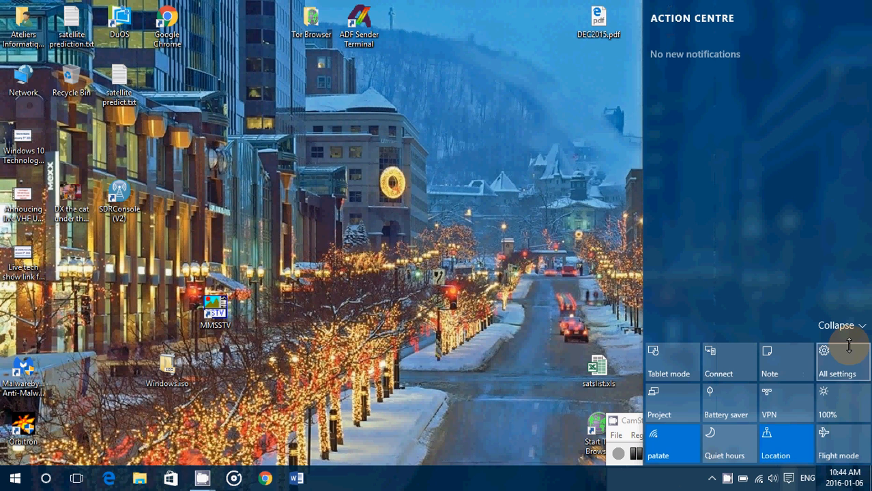
click(835, 361)
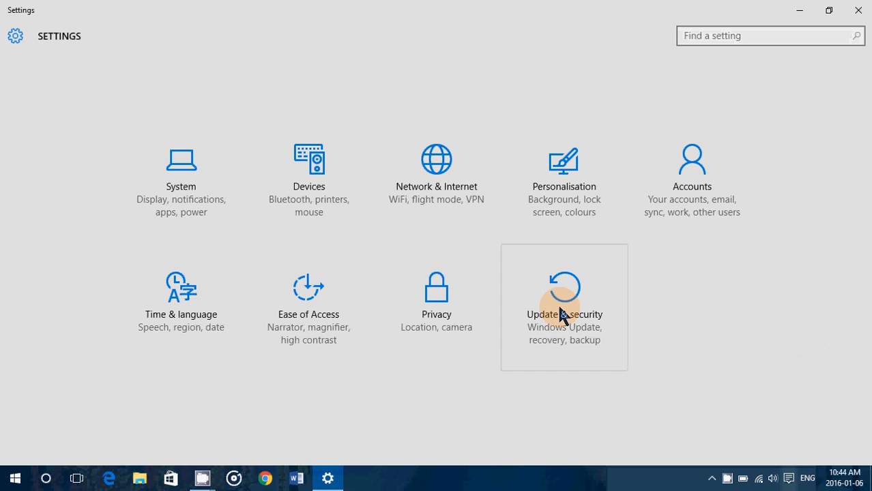
Step: Go to Update & Security and open Windows Update's Advanced options page
click(565, 307)
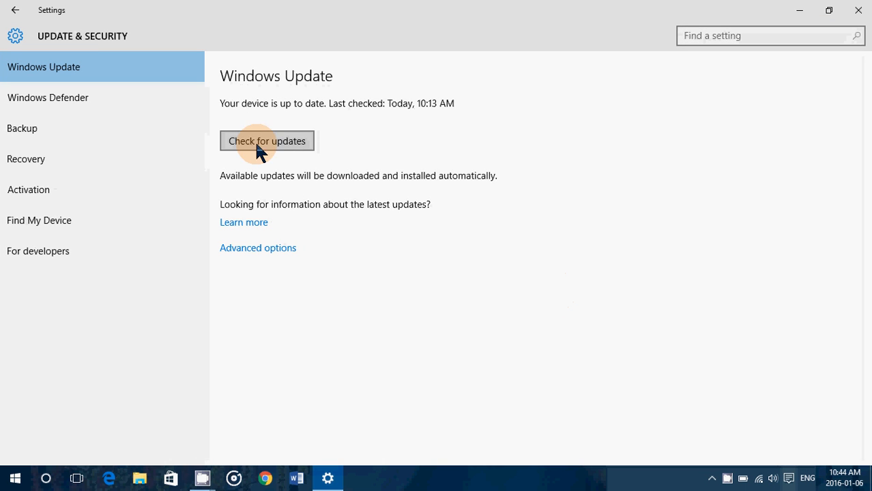
mouse_move(282, 148)
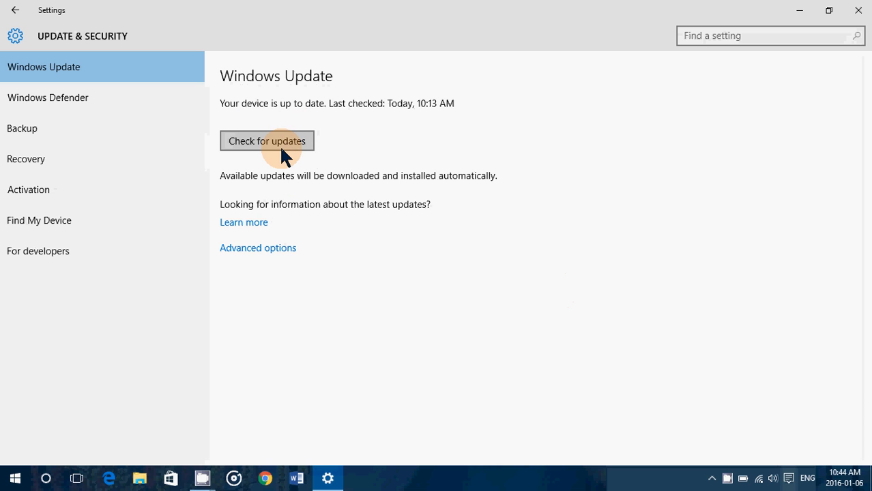
mouse_move(280, 253)
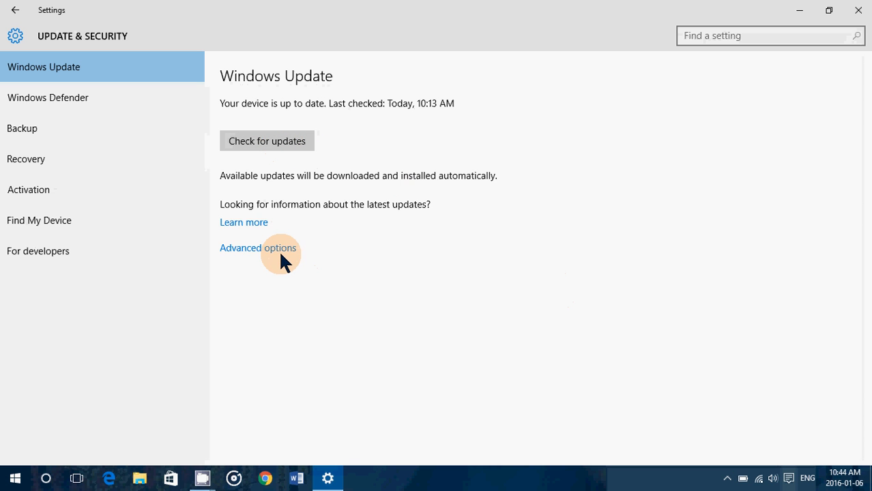
click(258, 248)
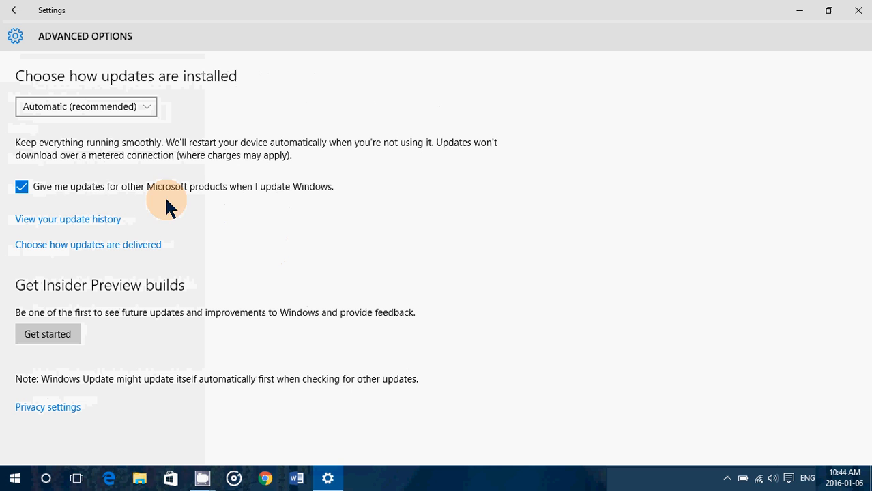
mouse_move(68, 225)
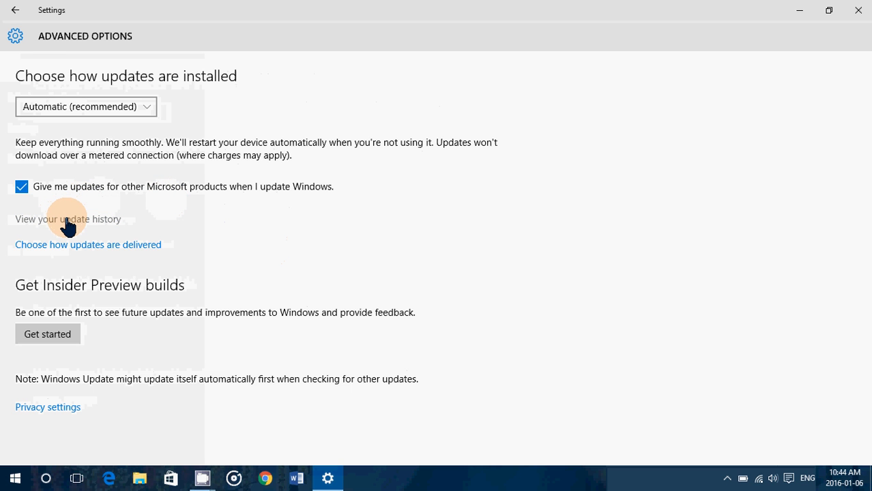
Step: View the update history and highlight KB3133431 in the first entry
click(68, 219)
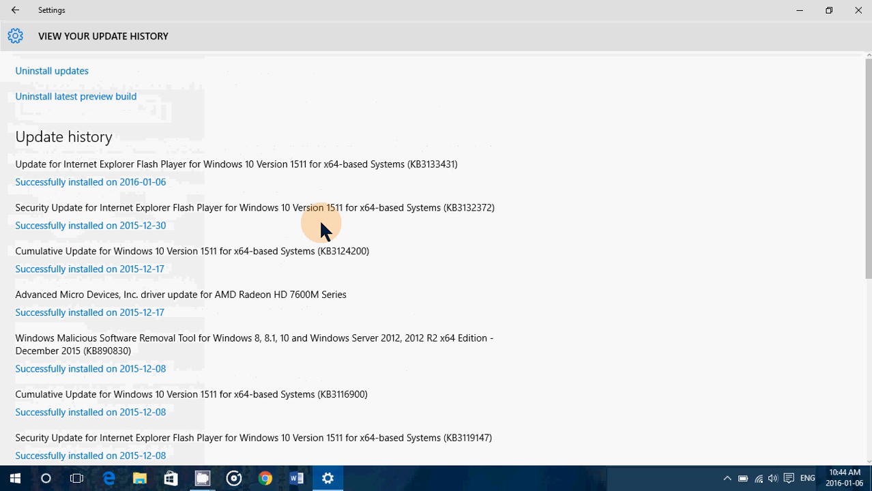
mouse_move(423, 166)
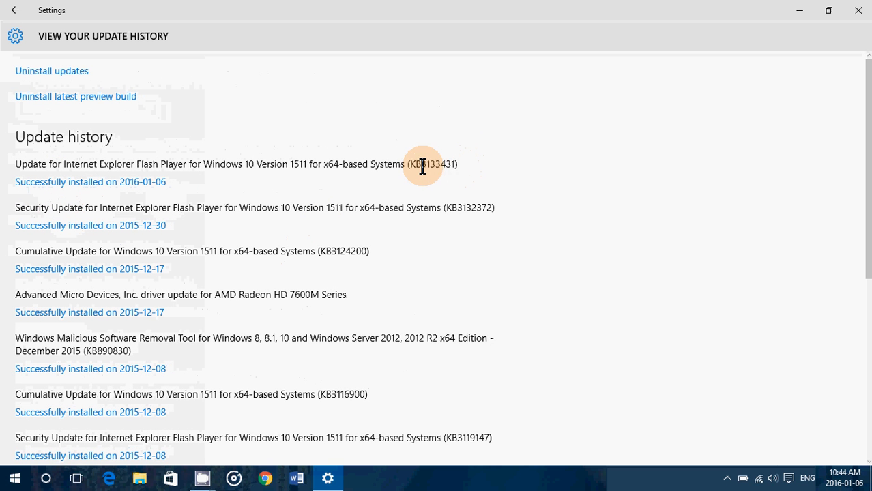
double_click(430, 164)
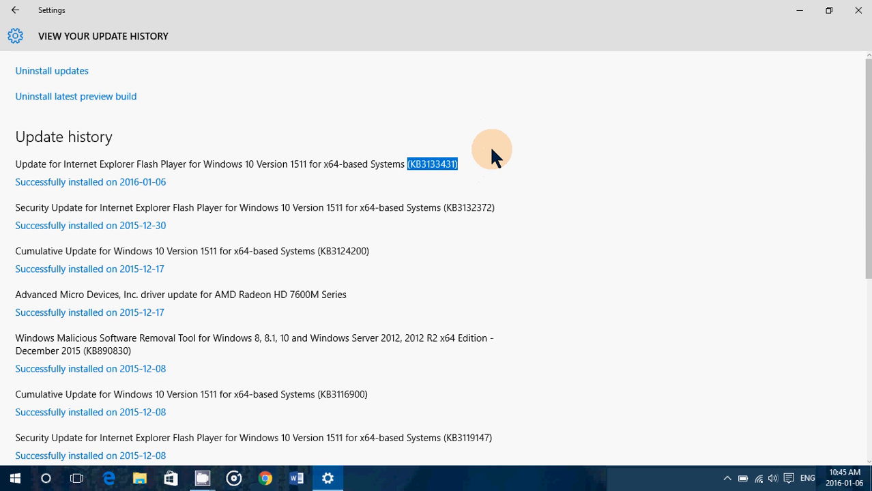
mouse_move(253, 126)
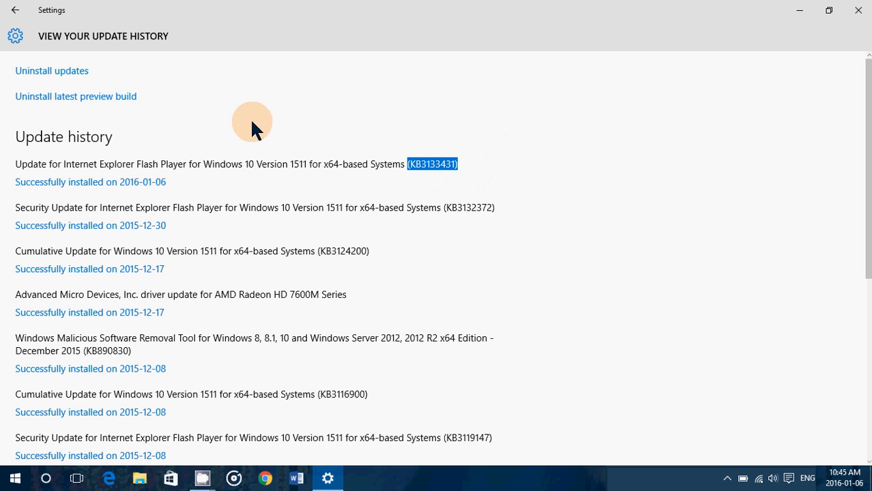
mouse_move(291, 210)
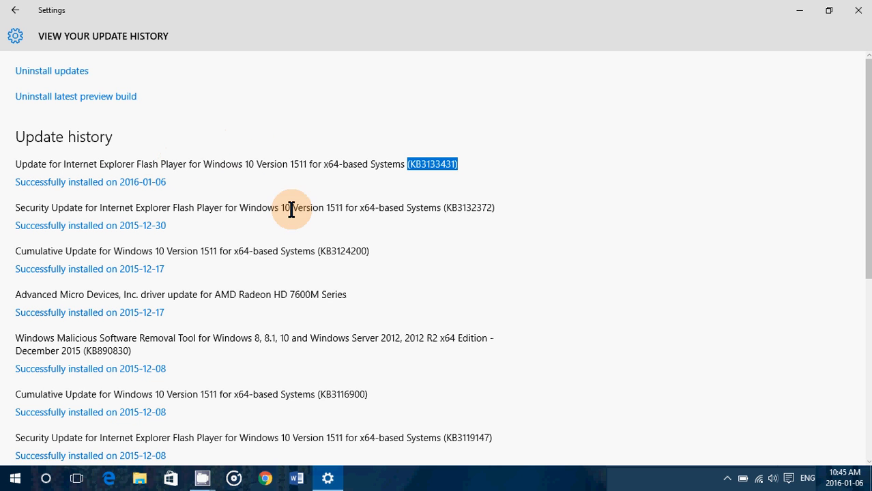
mouse_move(266, 398)
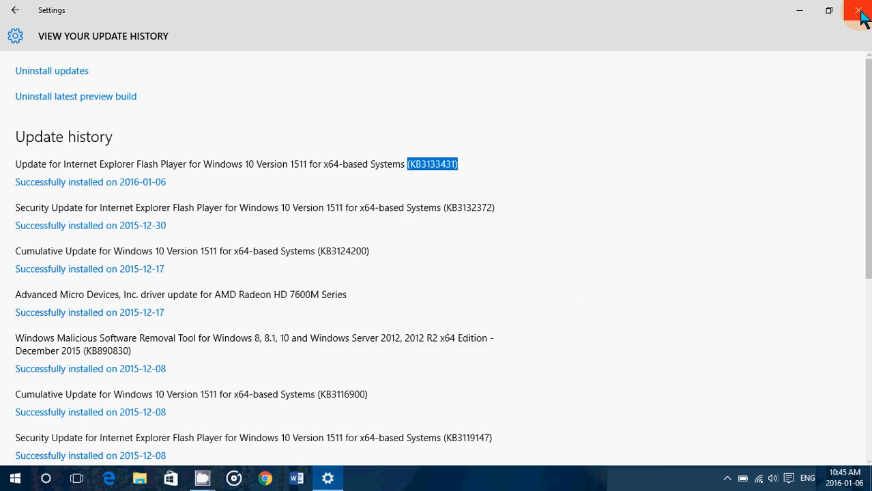
Step: Close the Settings window to return to the desktop
click(861, 11)
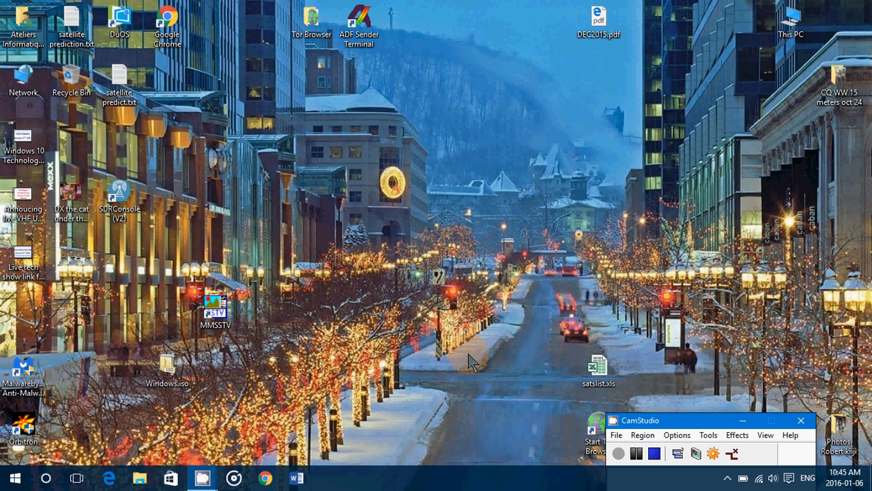
mouse_move(652, 321)
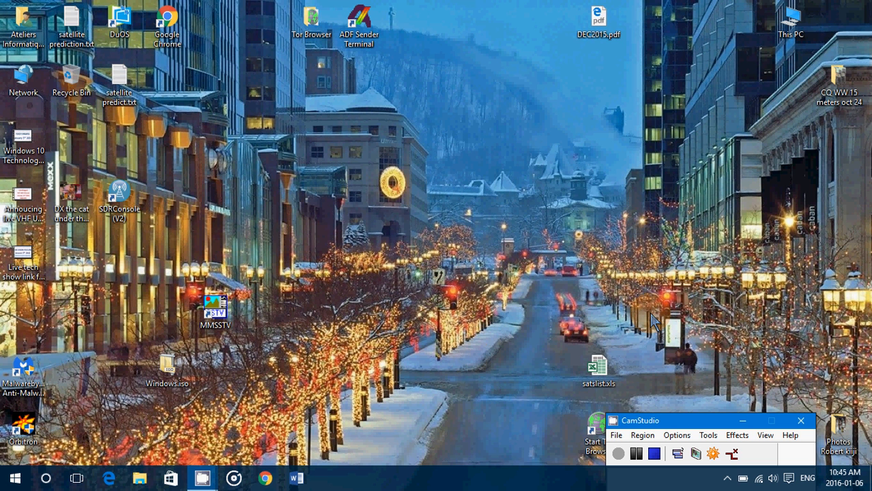